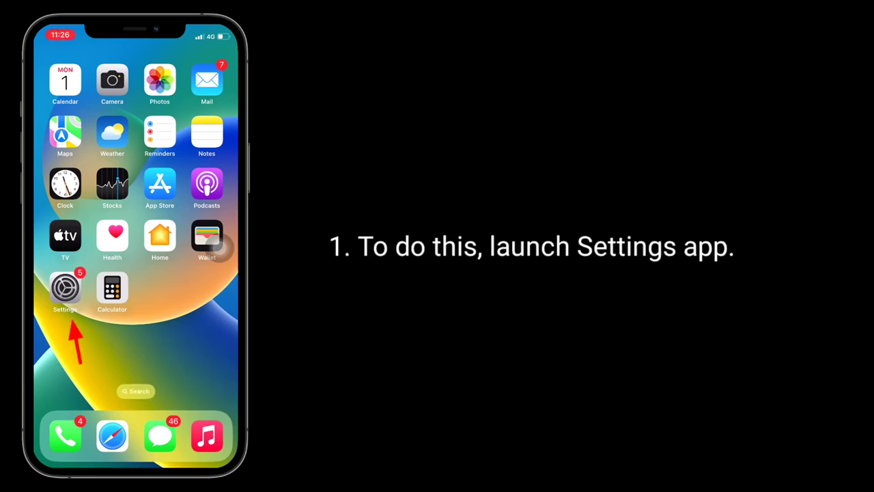
Step: Shut down the iPhone from the bottom of General settings so it restarts
click(65, 287)
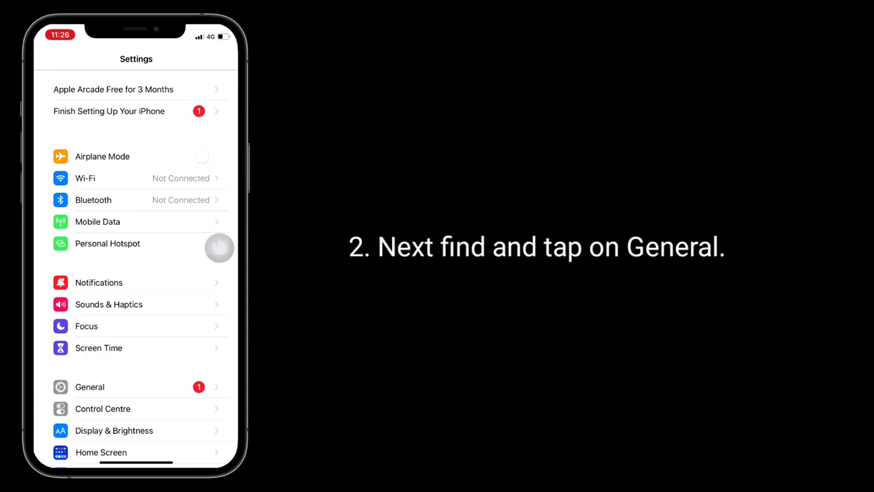
click(90, 387)
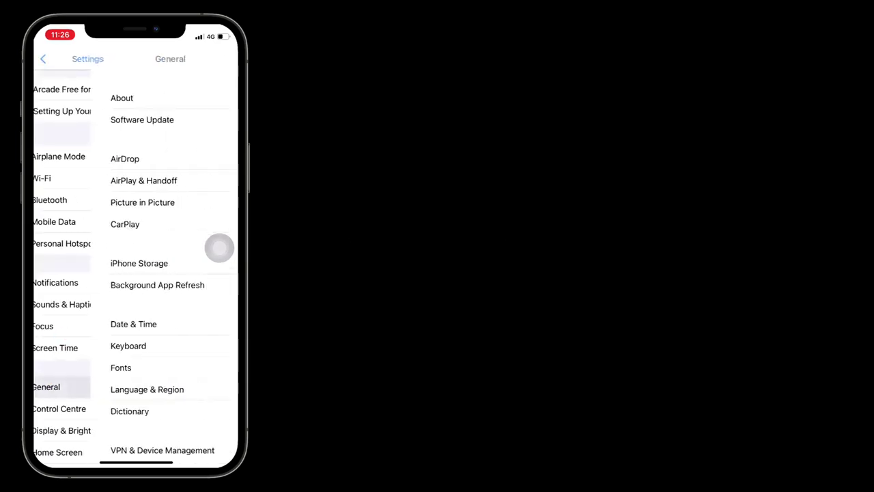
scroll(down, 3)
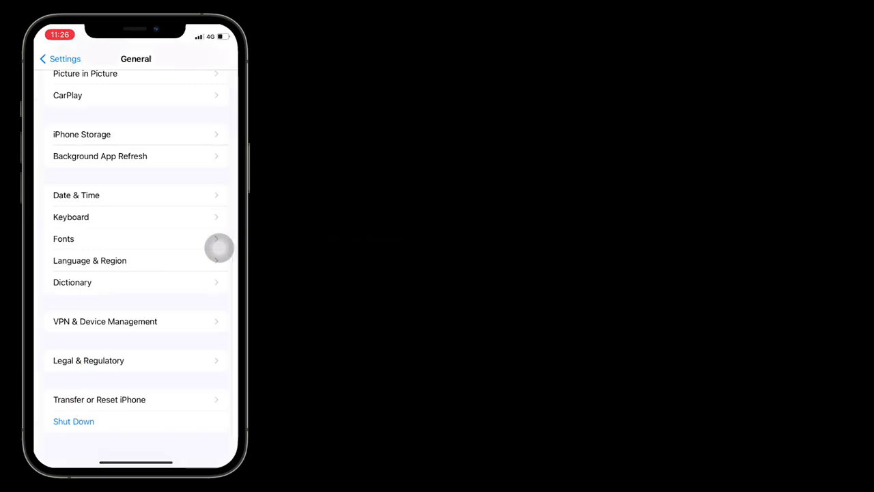
click(73, 421)
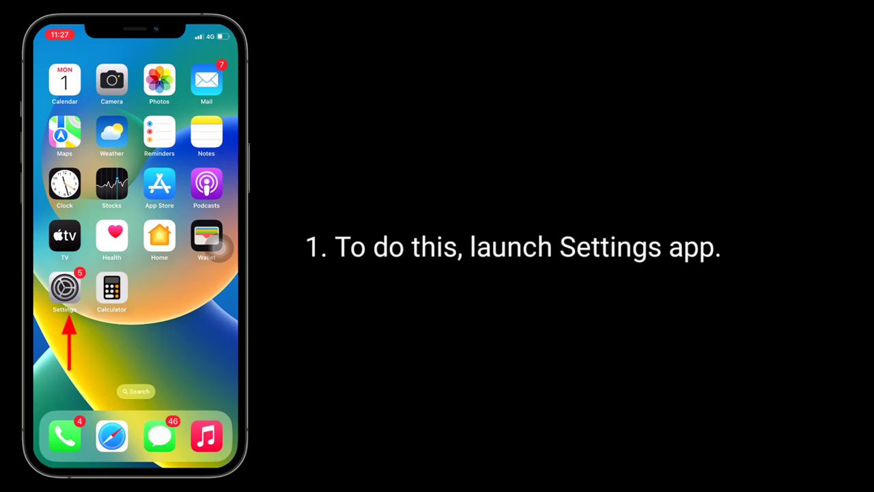
Step: Reach the Gmail account through Mail > Accounts in Settings
click(64, 286)
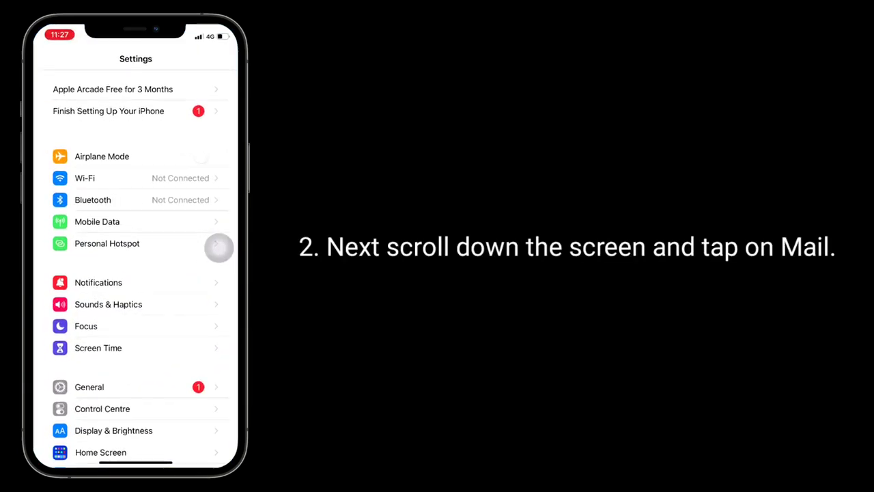
scroll(down, 3)
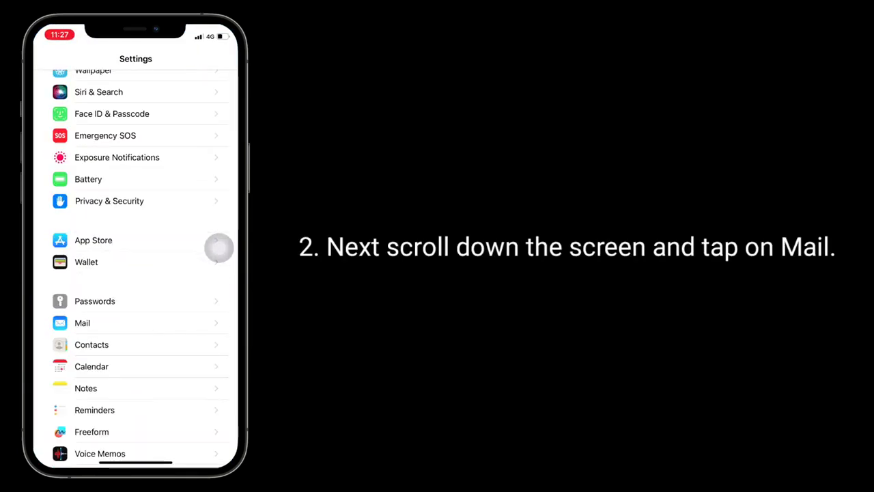
click(82, 322)
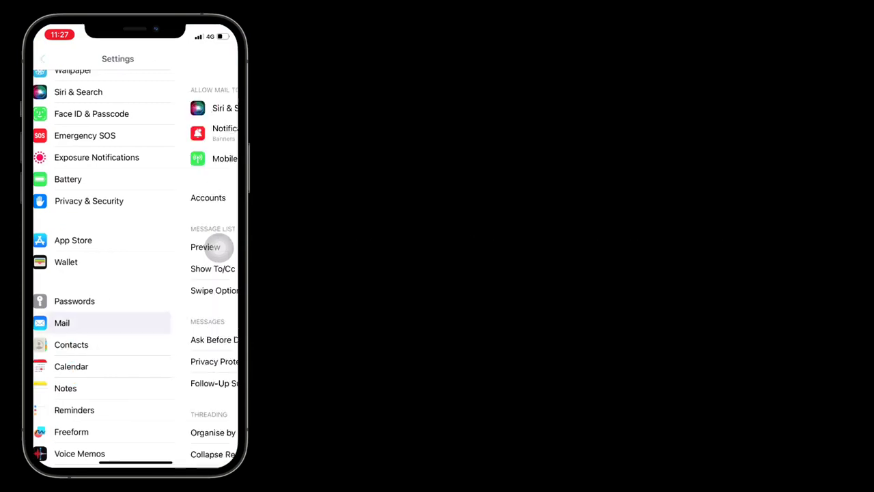
click(61, 322)
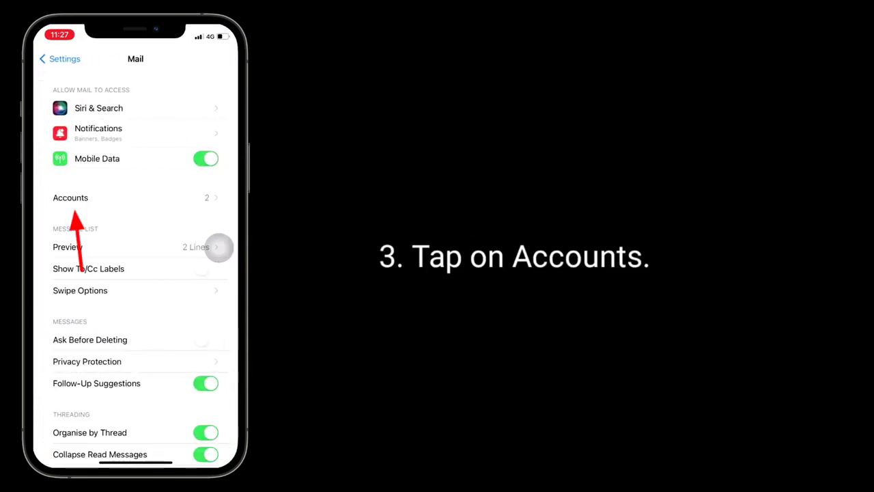
click(71, 197)
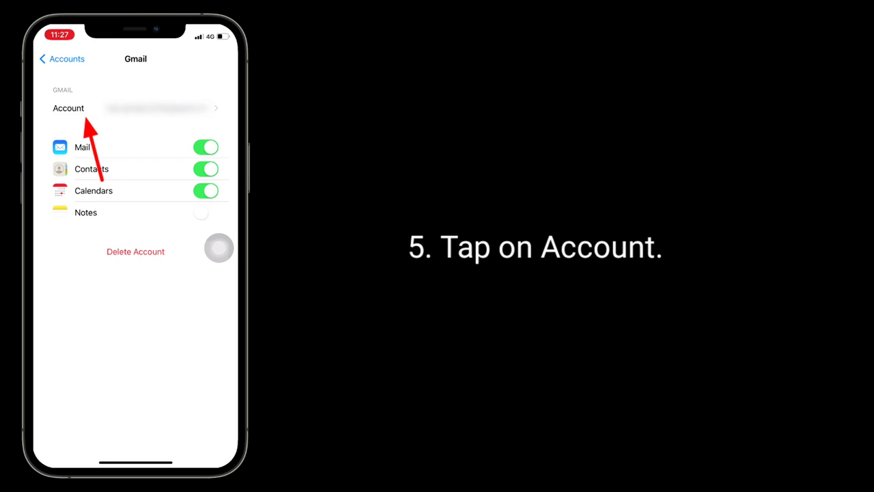
Step: Reach the Gmail SMTP Server entry under the account's Outgoing Mail Server
click(68, 108)
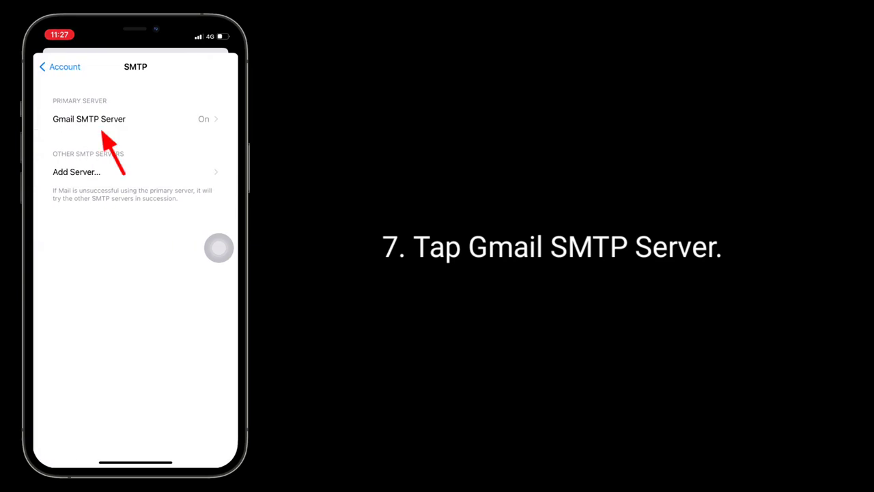
click(89, 118)
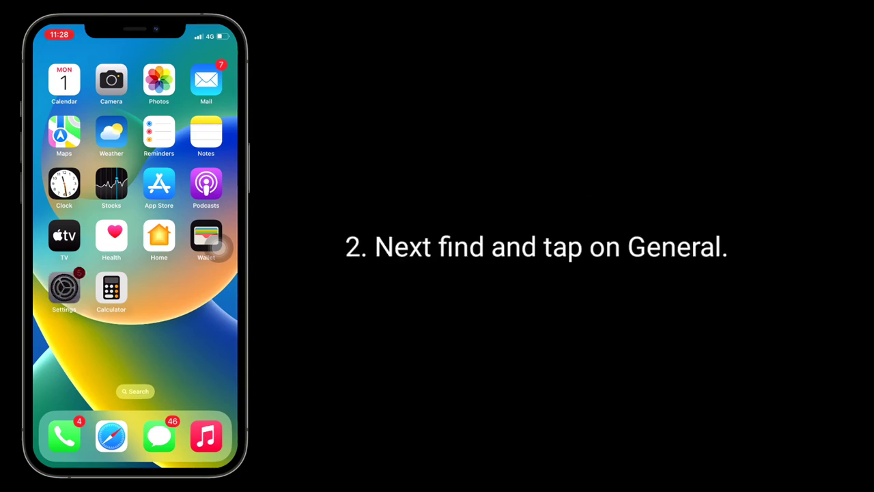
Step: Reach Transfer or Reset iPhone at the bottom of General settings
click(63, 286)
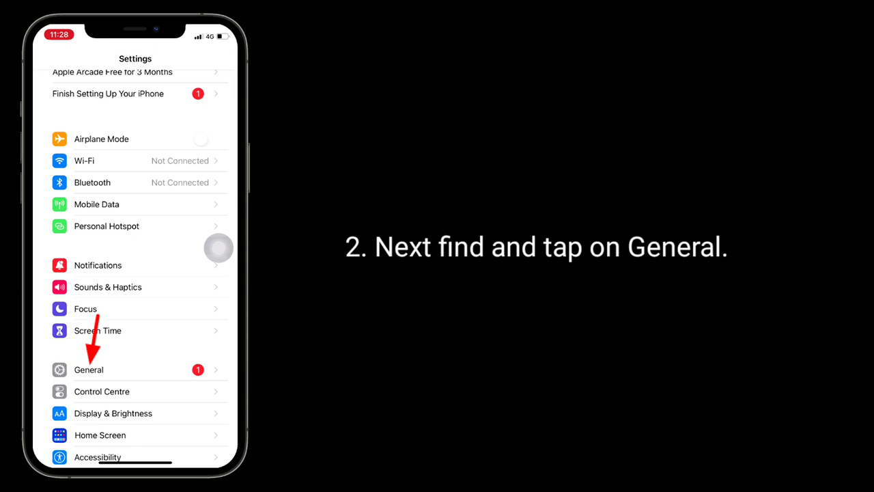
click(87, 369)
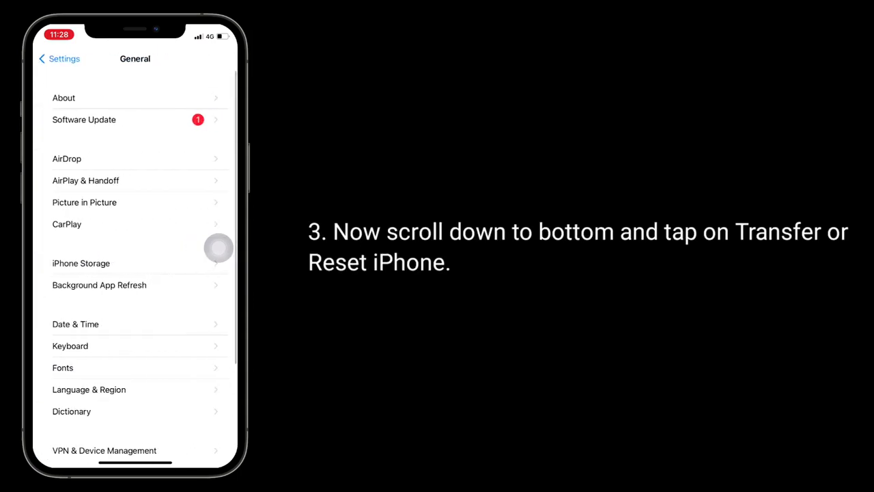
scroll(down, 3)
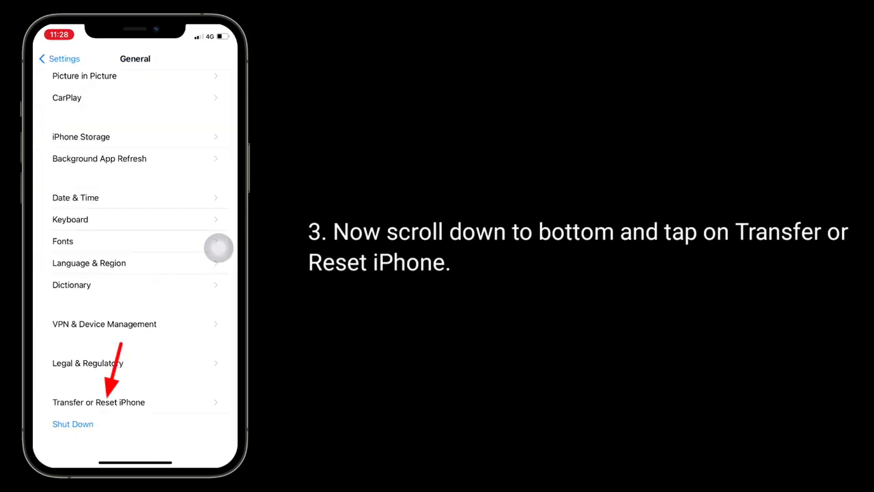
click(99, 401)
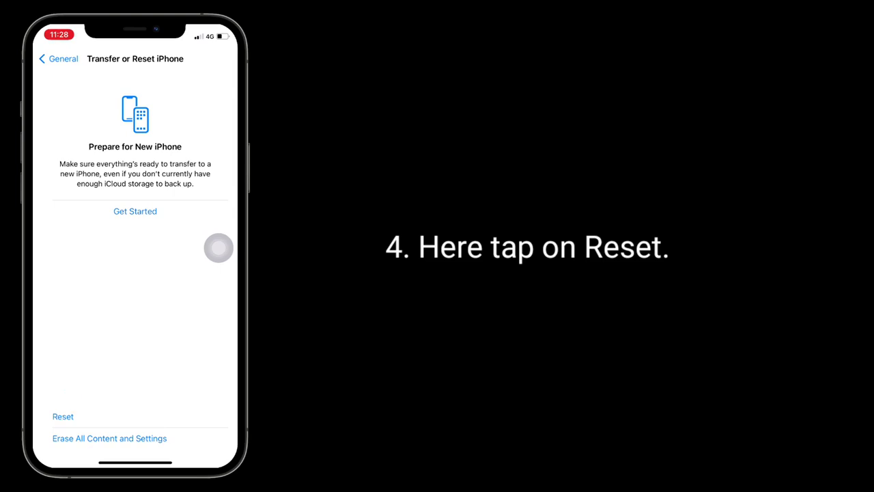
Step: Choose Reset Network Settings and confirm it, restoring network defaults
click(63, 415)
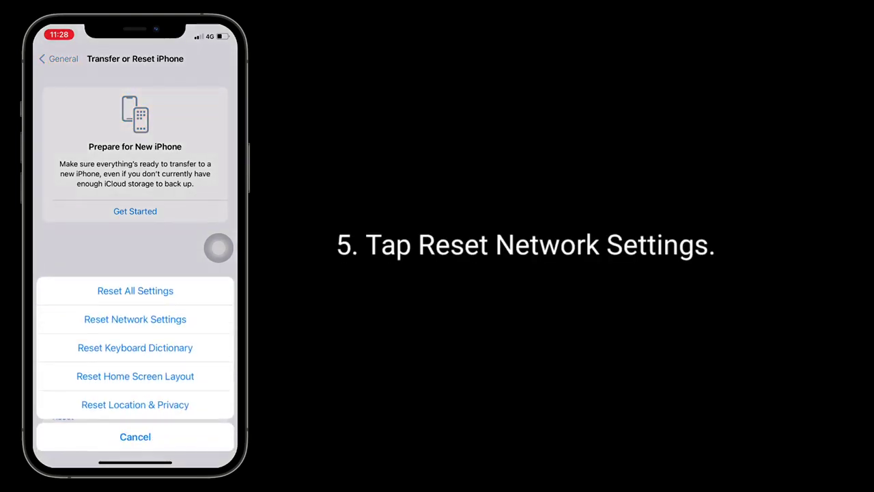
click(134, 320)
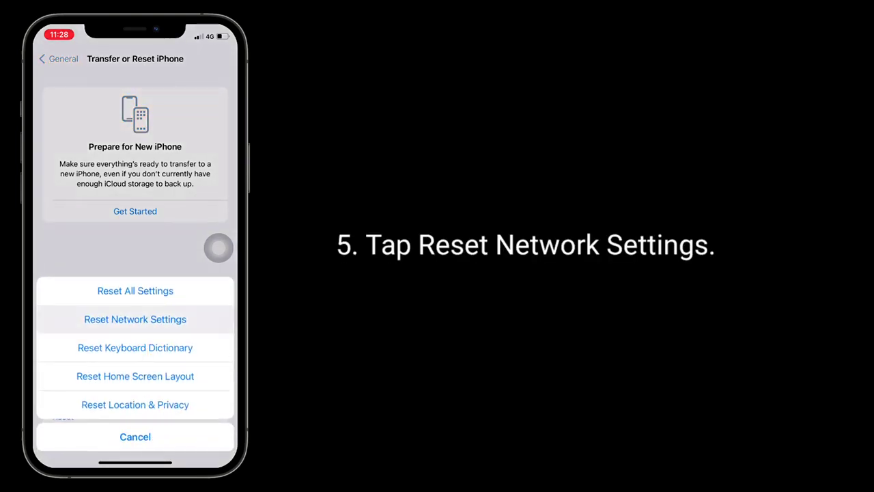
click(133, 319)
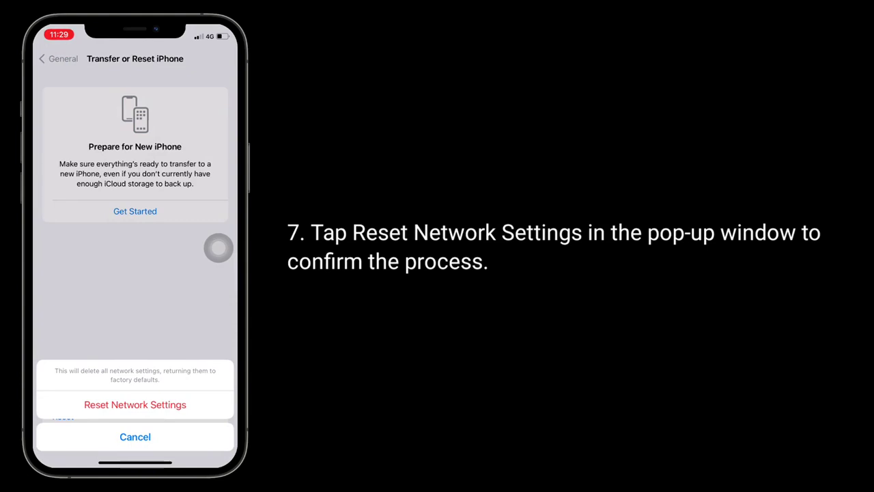
click(134, 405)
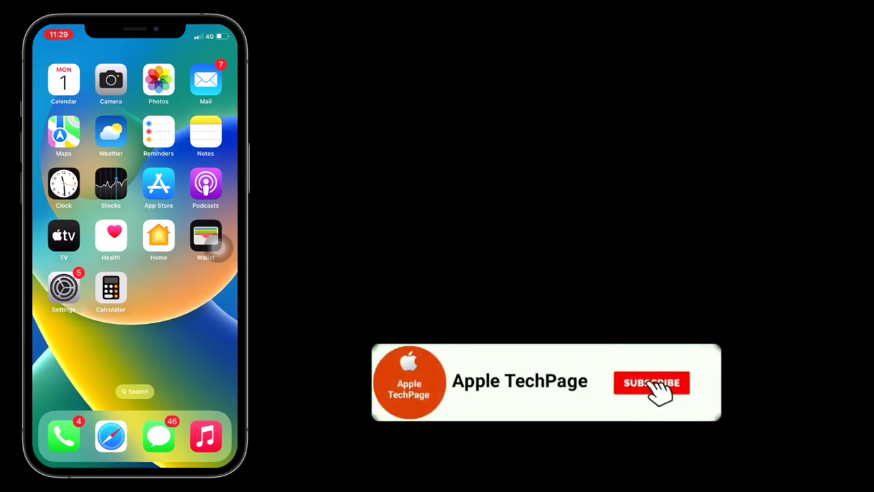
click(650, 383)
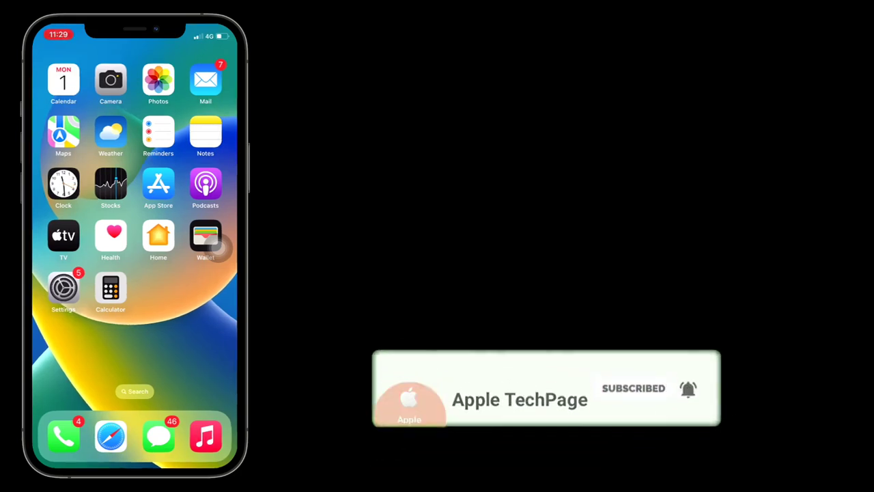